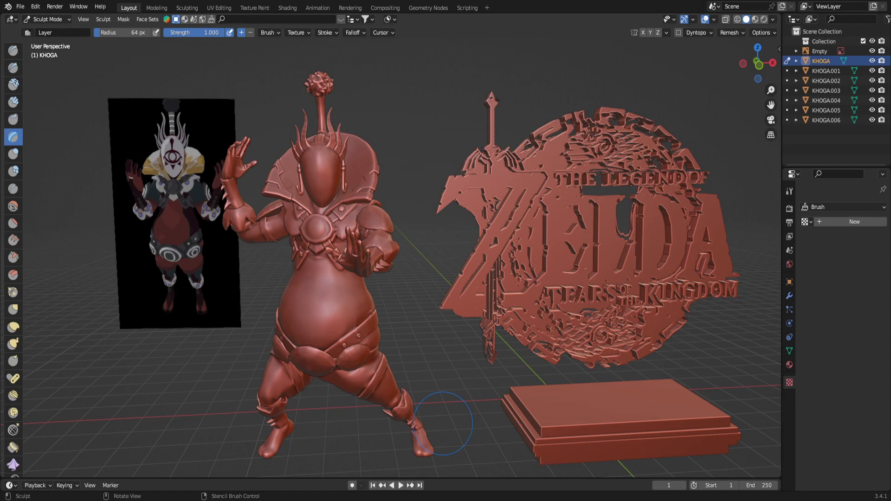
mouse_move(174, 165)
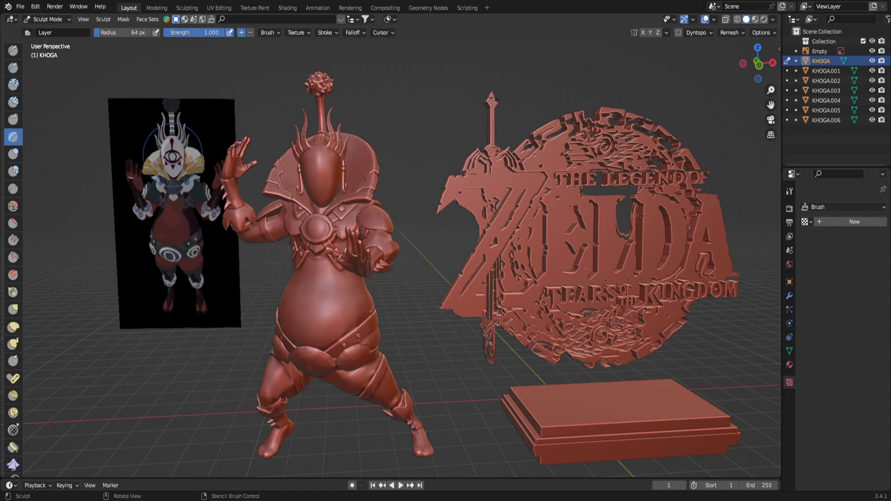
mouse_move(201, 142)
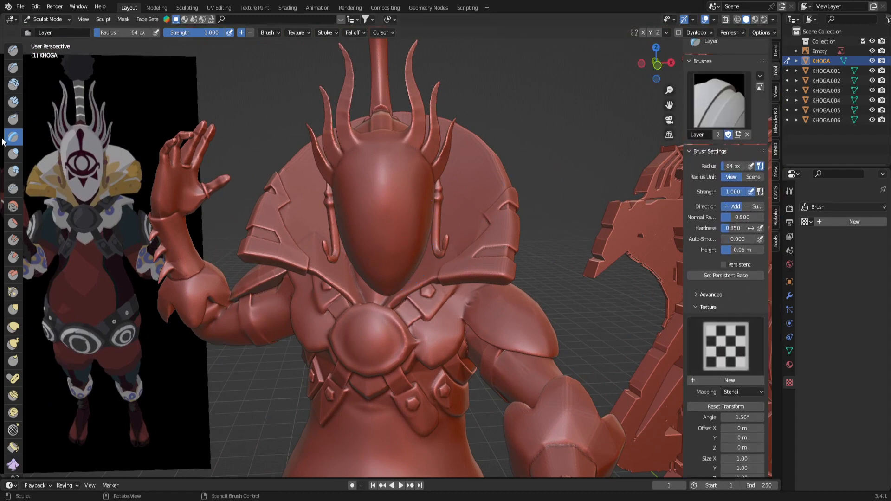
mouse_move(189, 190)
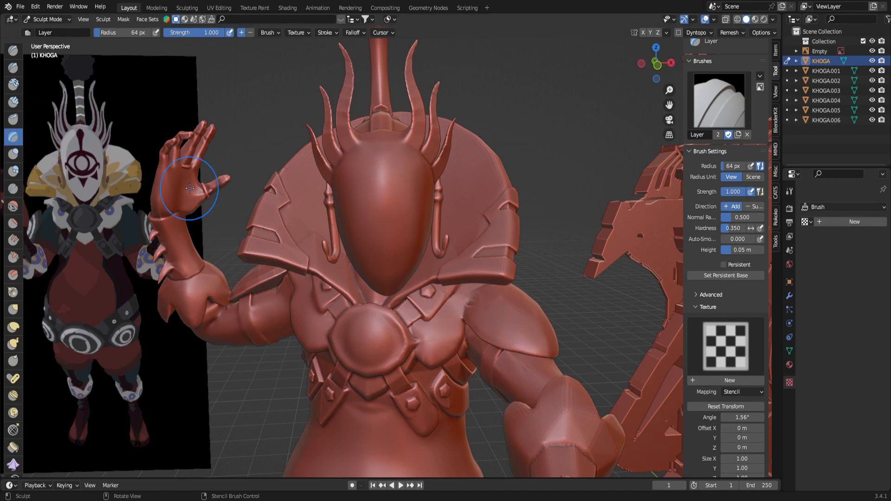
mouse_move(709, 209)
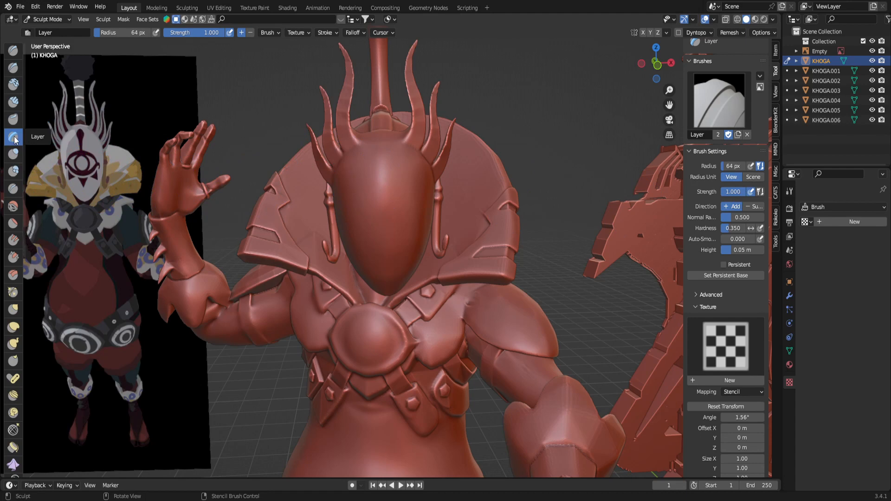
mouse_move(38, 100)
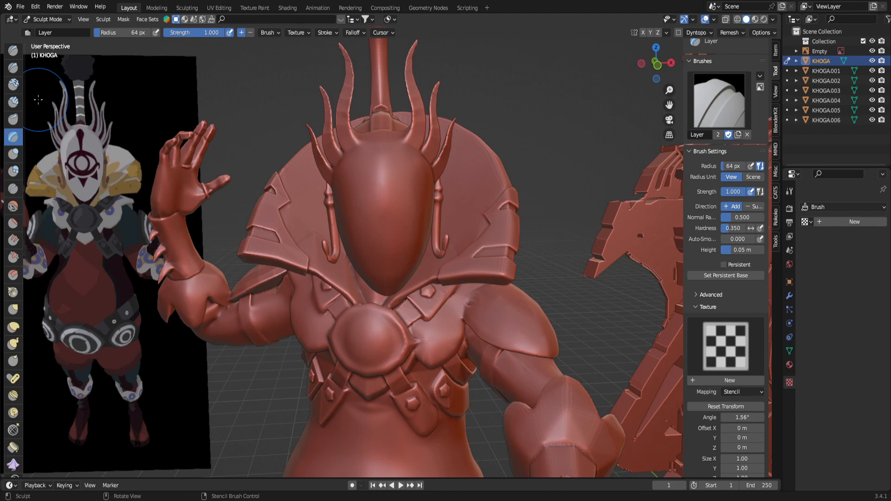
mouse_move(295, 185)
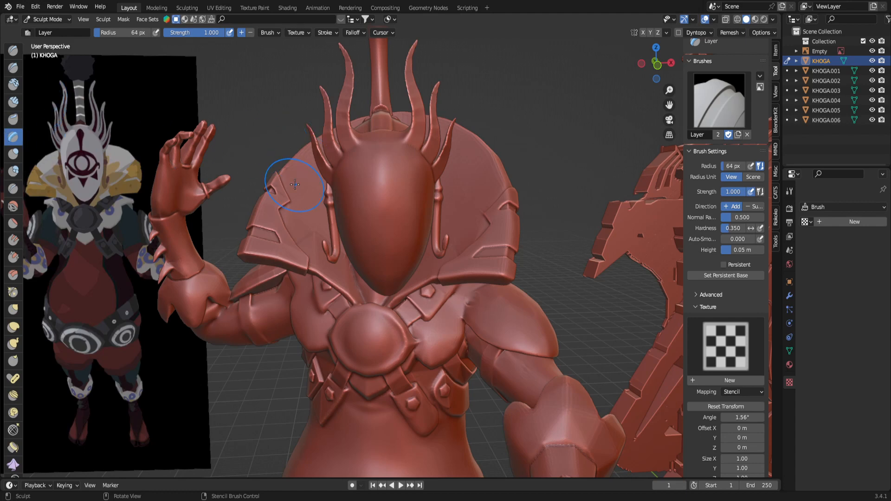
mouse_move(682, 266)
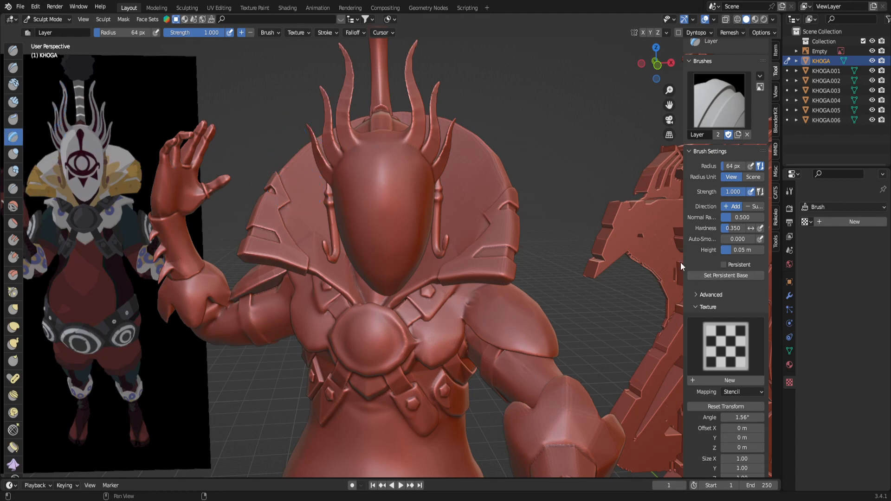
mouse_move(427, 200)
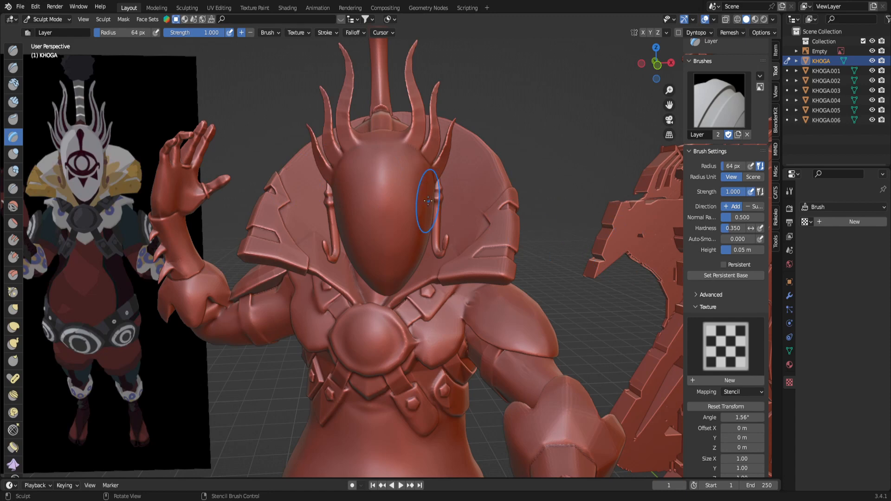
mouse_move(463, 201)
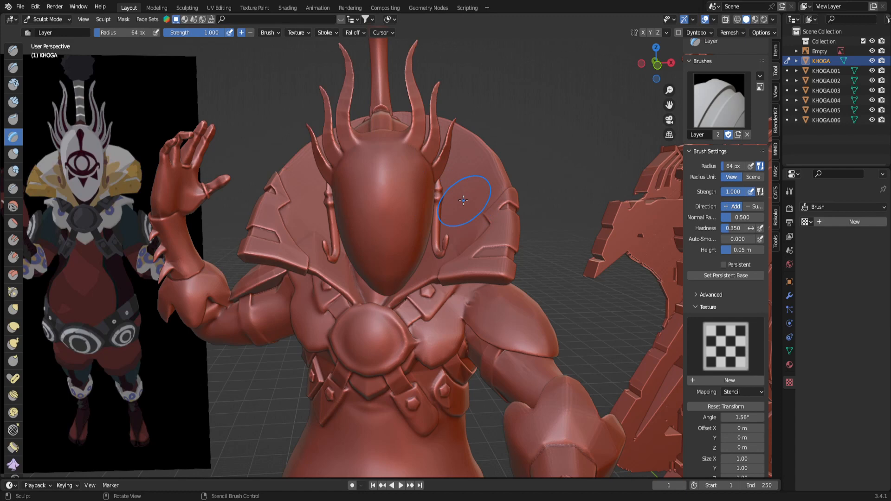
mouse_move(96, 150)
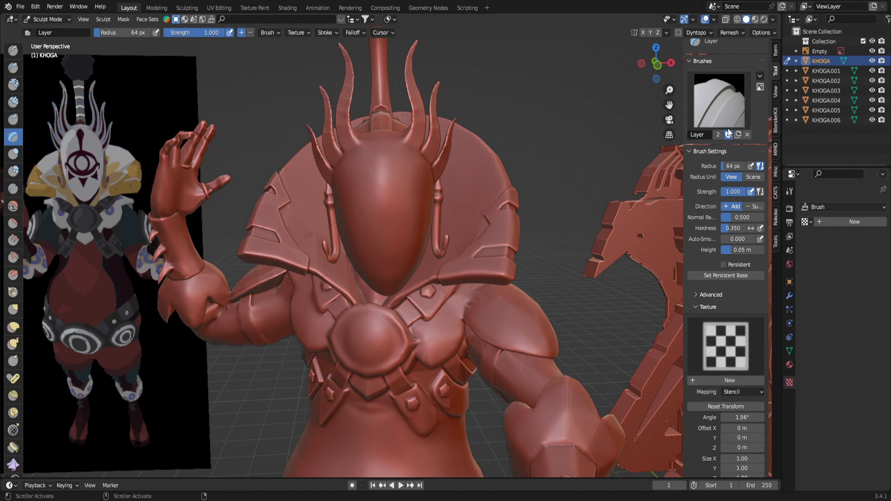
- Give the Layer brush a new image texture of the Khoga reference with Stencil mapping
click(729, 134)
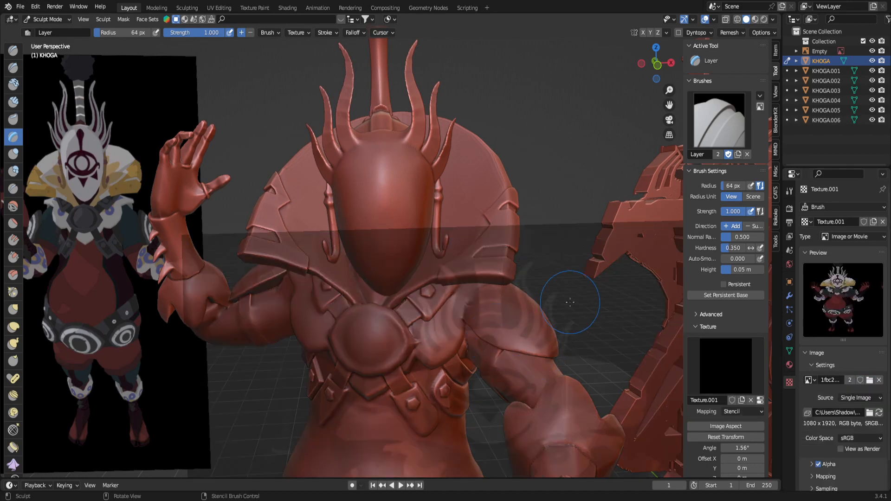
click(741, 411)
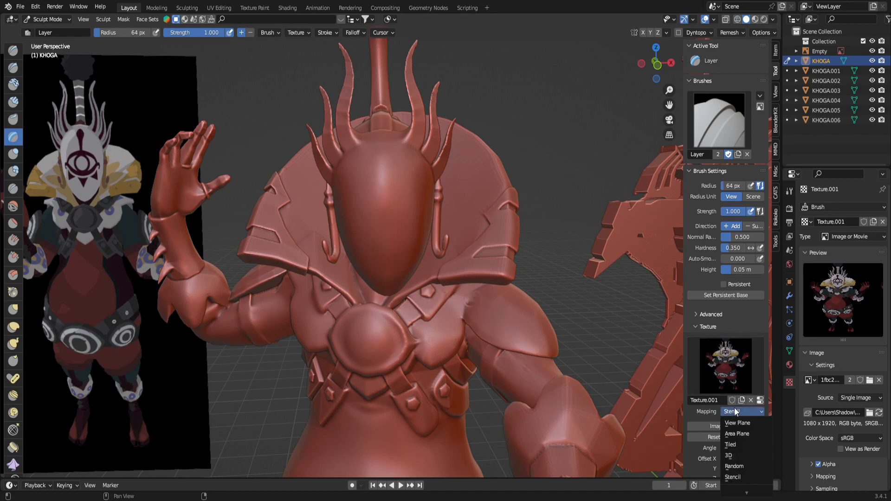
click(733, 477)
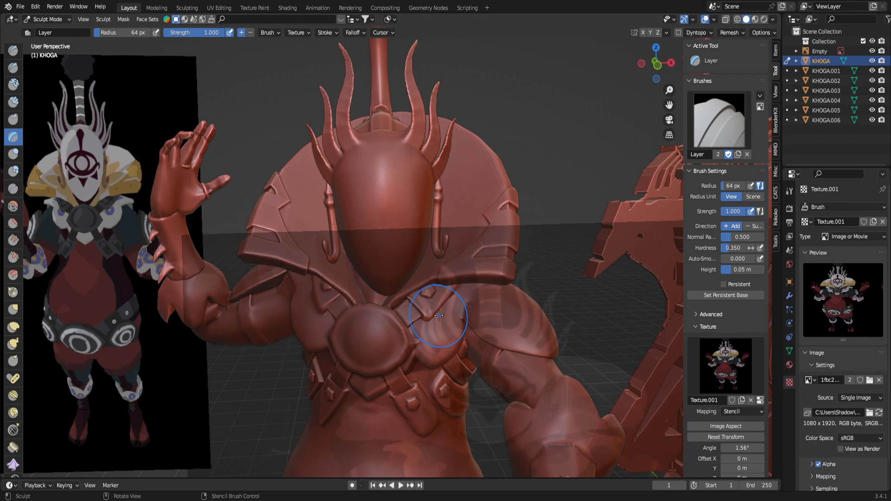
mouse_move(541, 387)
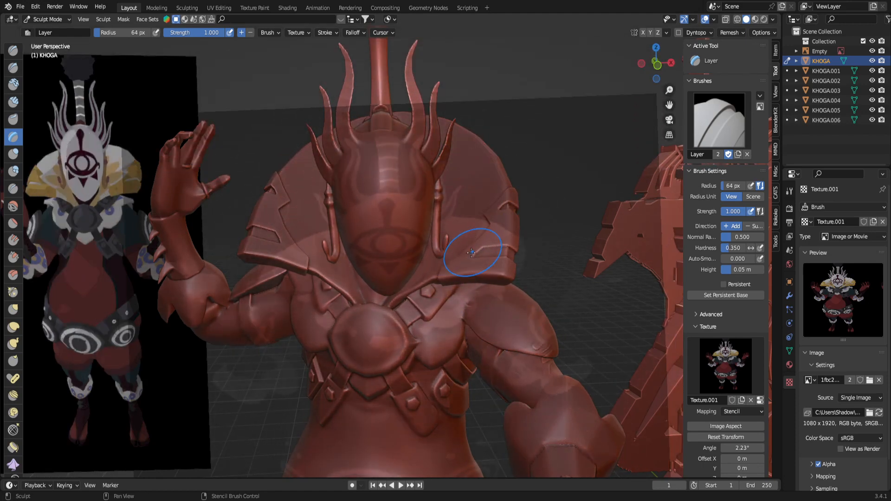
- Zoom the view so the stencil's eye emblem lines up over the sculpt's mask
scroll(down, 3)
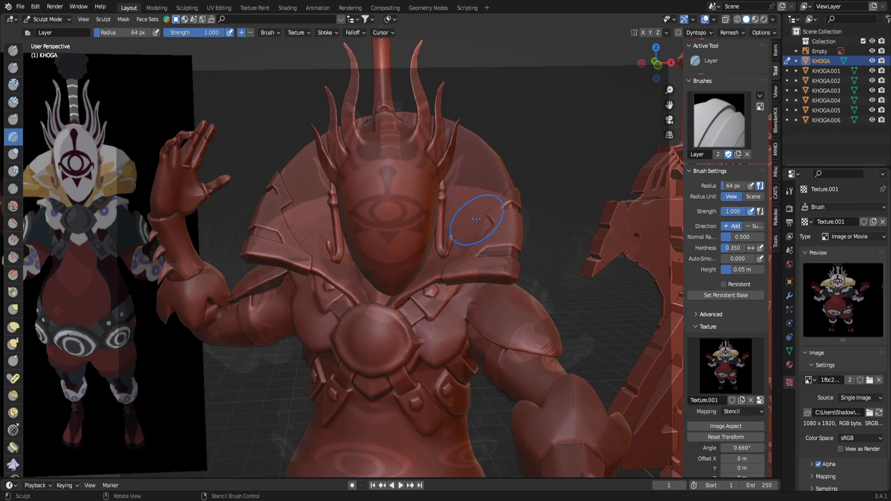
mouse_move(400, 200)
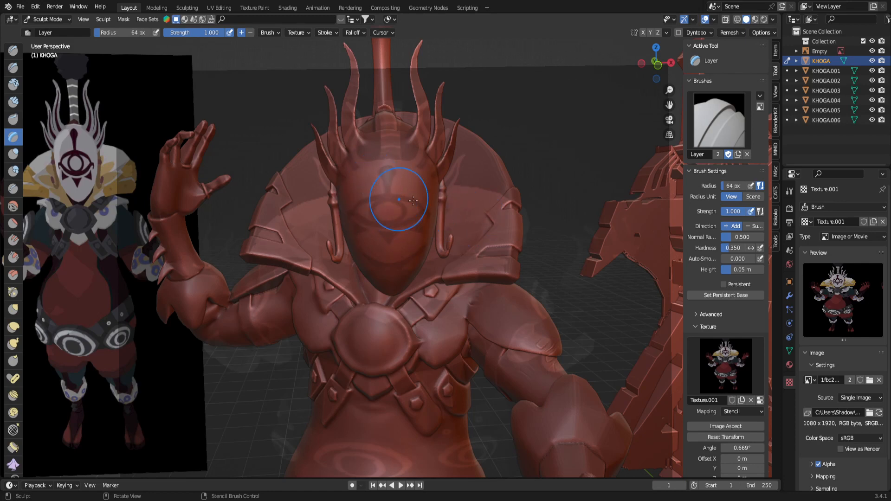
mouse_move(531, 257)
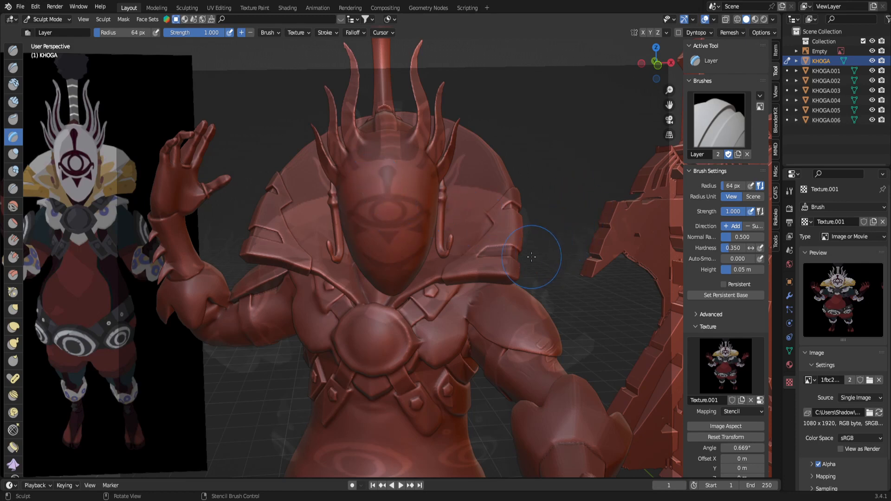
mouse_move(412, 219)
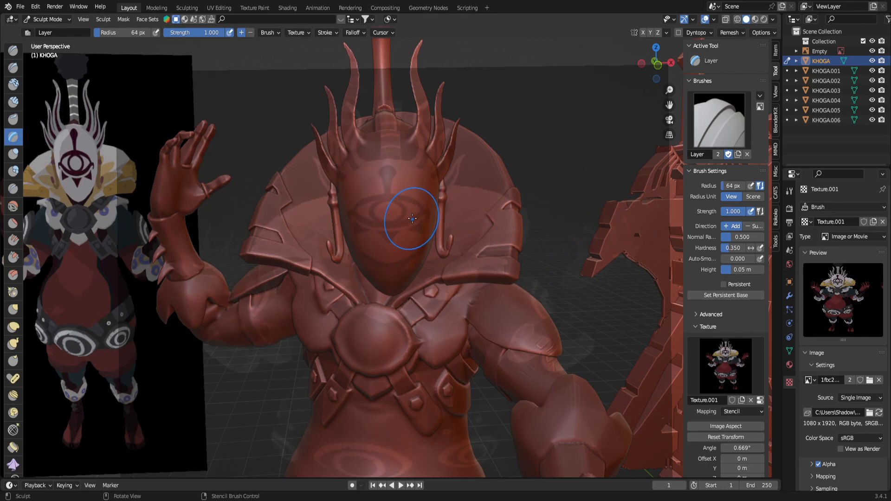
mouse_move(414, 214)
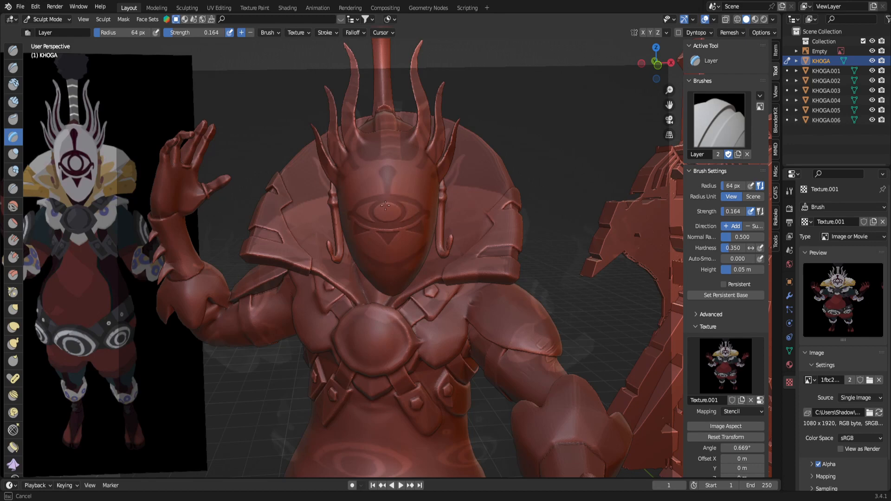
mouse_move(361, 229)
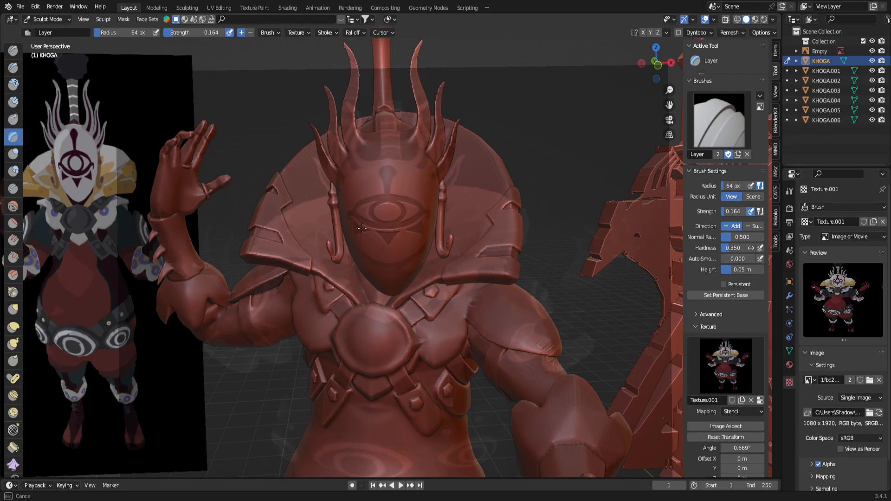
mouse_move(404, 239)
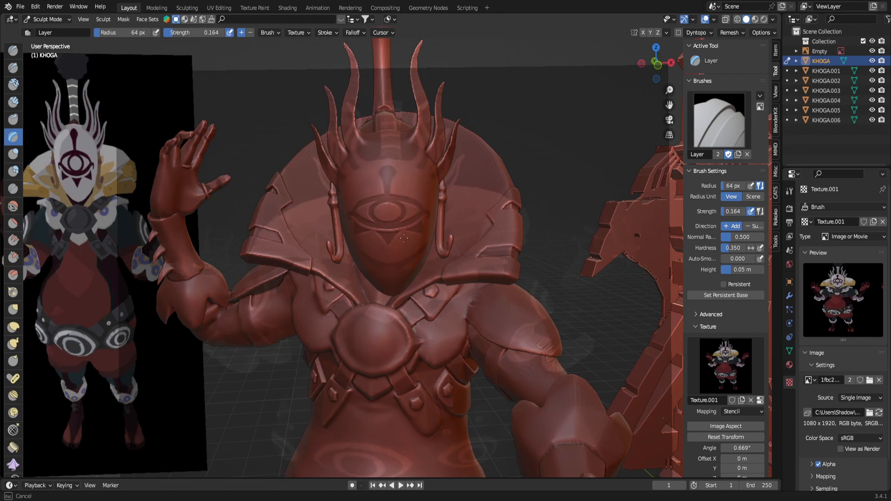
mouse_move(380, 172)
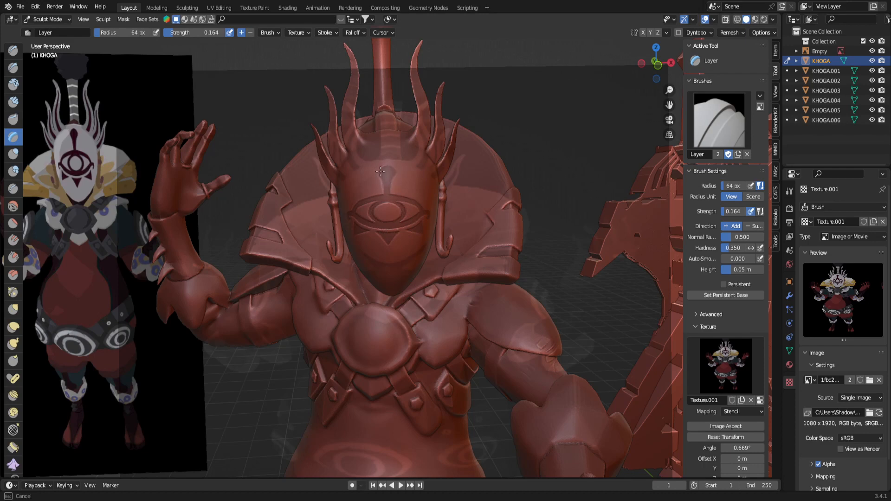
mouse_move(370, 190)
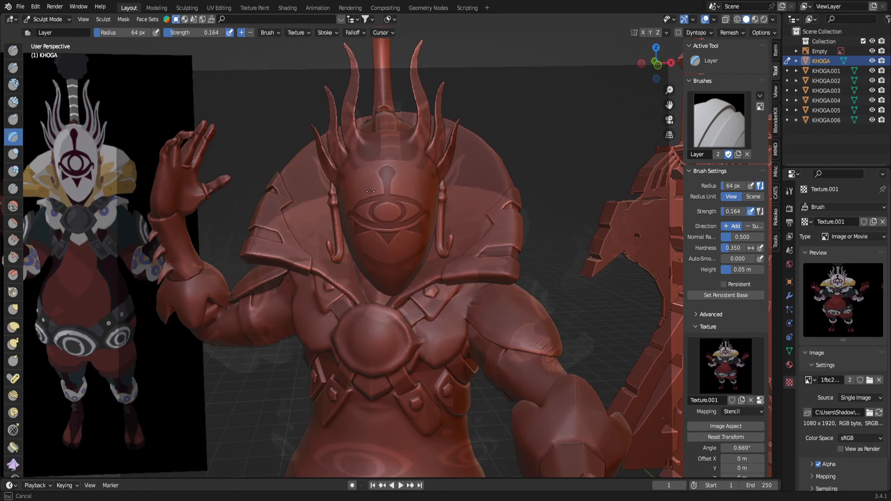
mouse_move(426, 230)
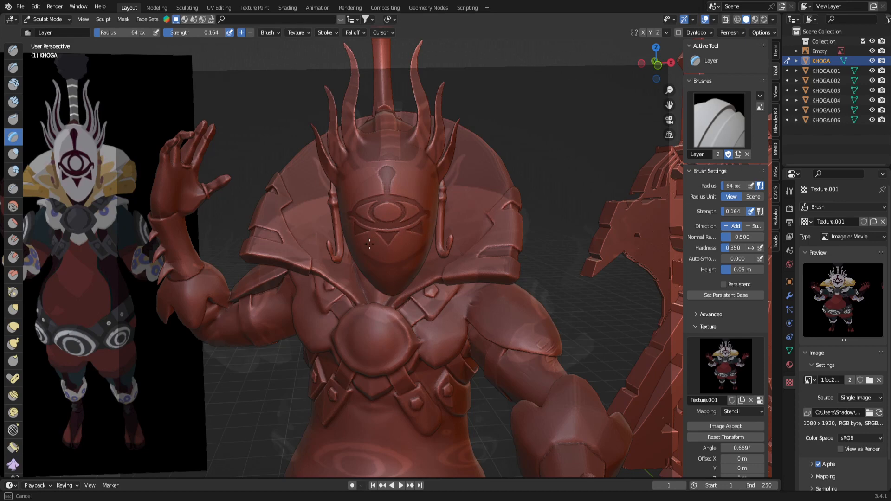
mouse_move(398, 174)
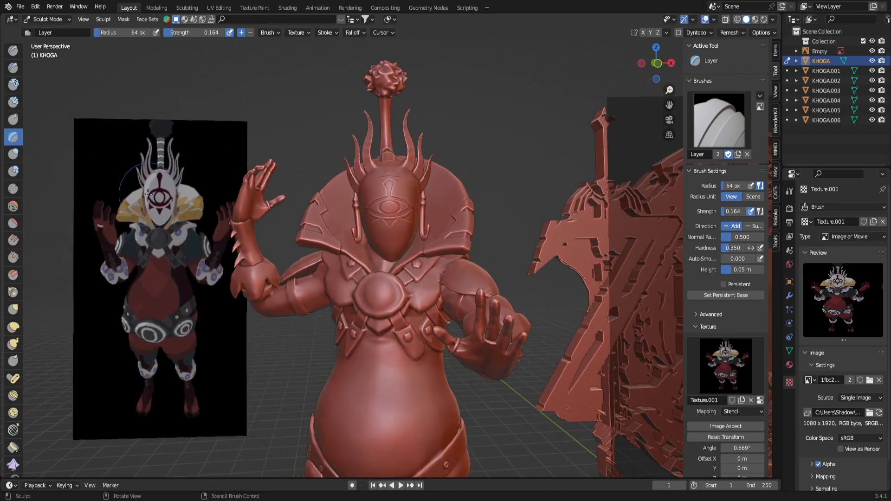
mouse_move(442, 260)
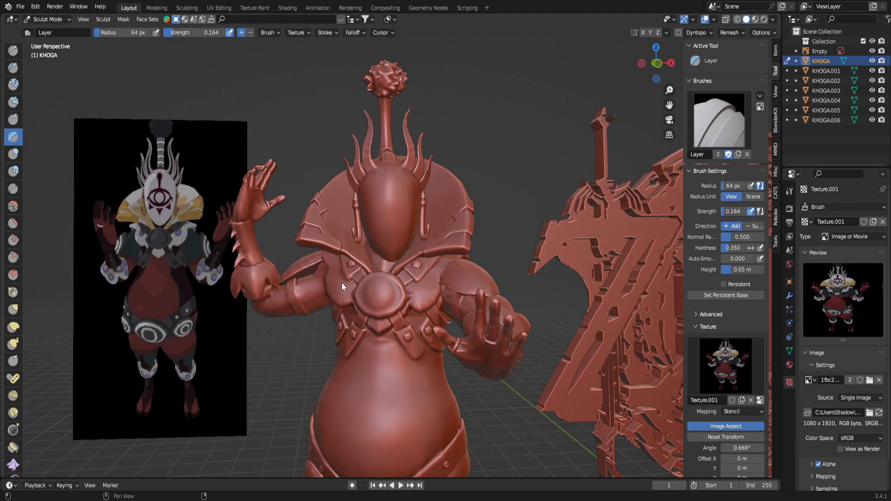
mouse_move(682, 397)
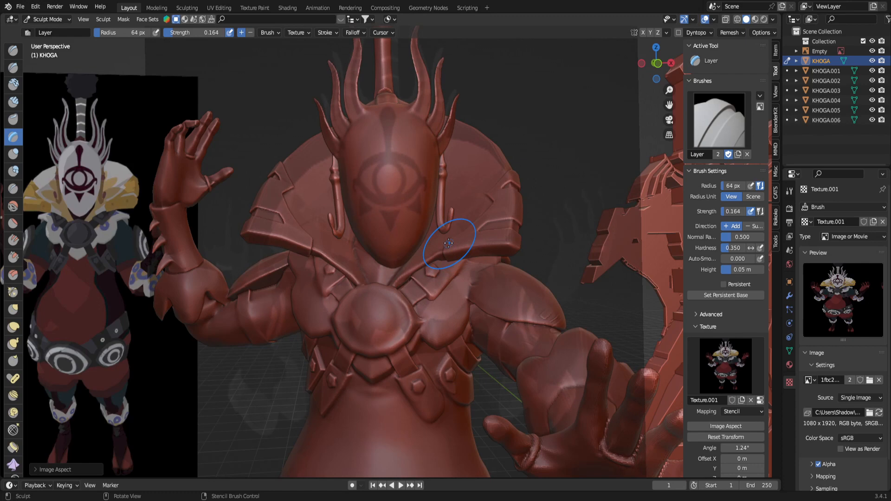
mouse_move(460, 239)
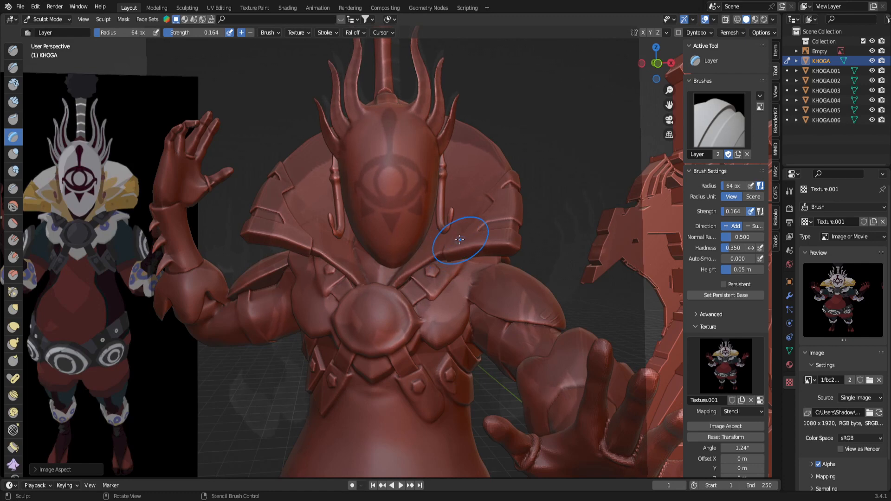
mouse_move(438, 217)
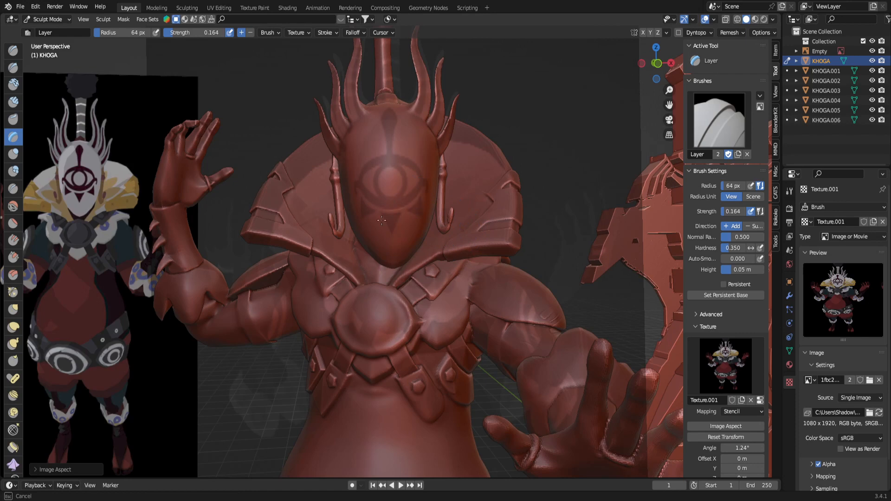
mouse_move(367, 207)
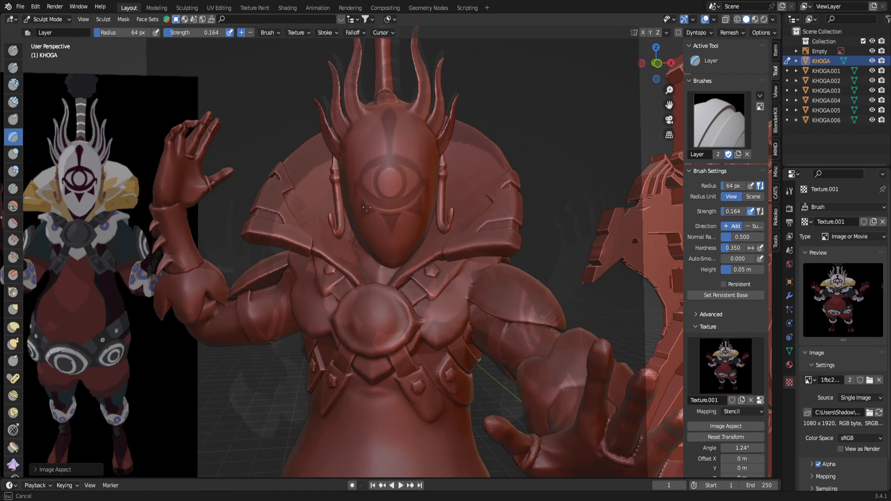
mouse_move(418, 224)
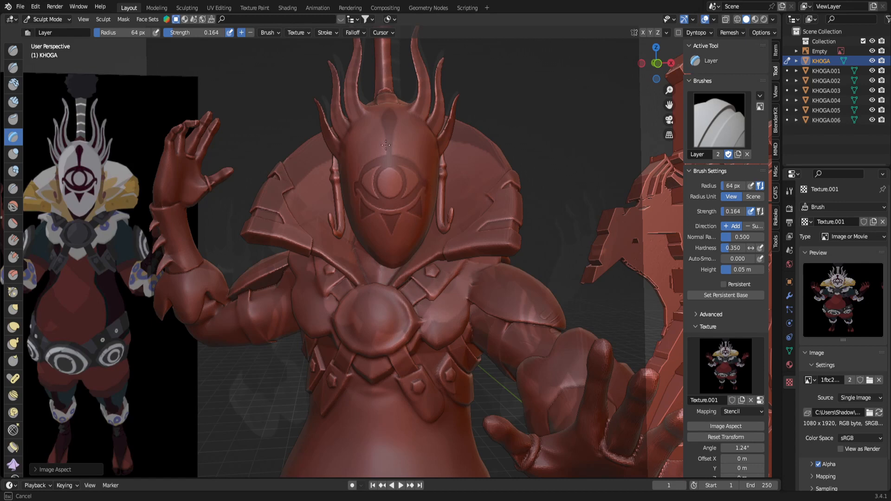
mouse_move(385, 115)
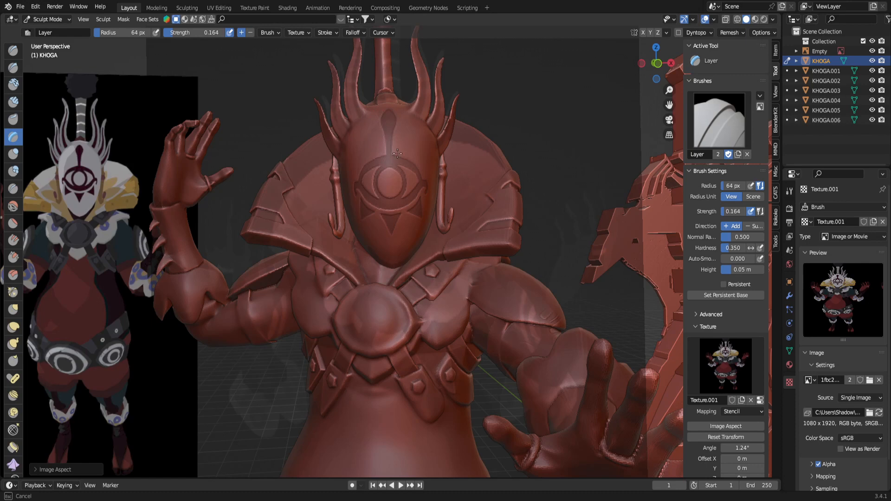
mouse_move(381, 204)
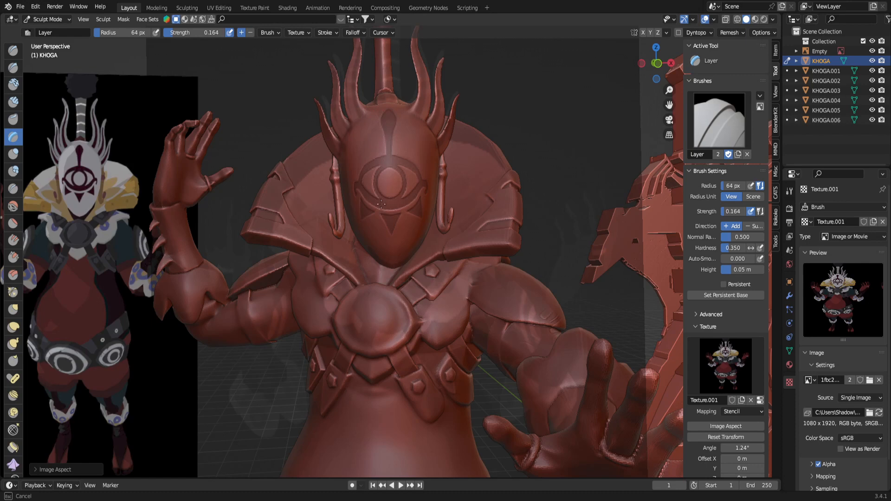
mouse_move(384, 134)
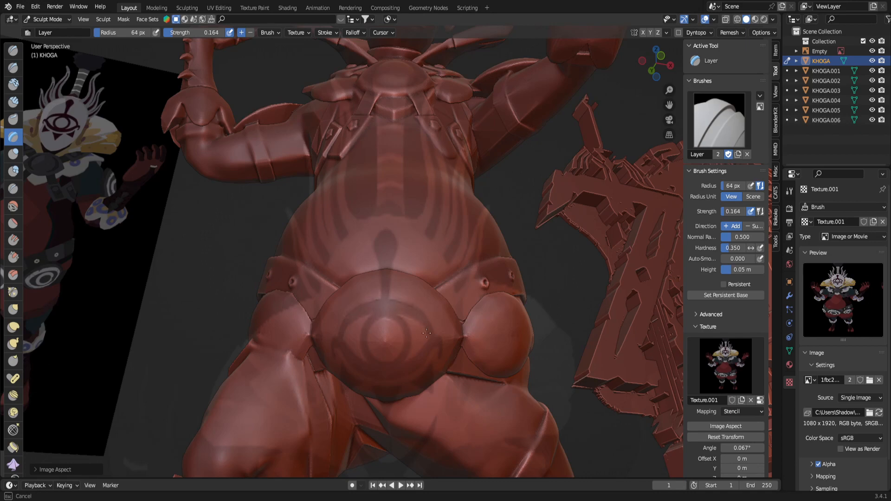
mouse_move(387, 354)
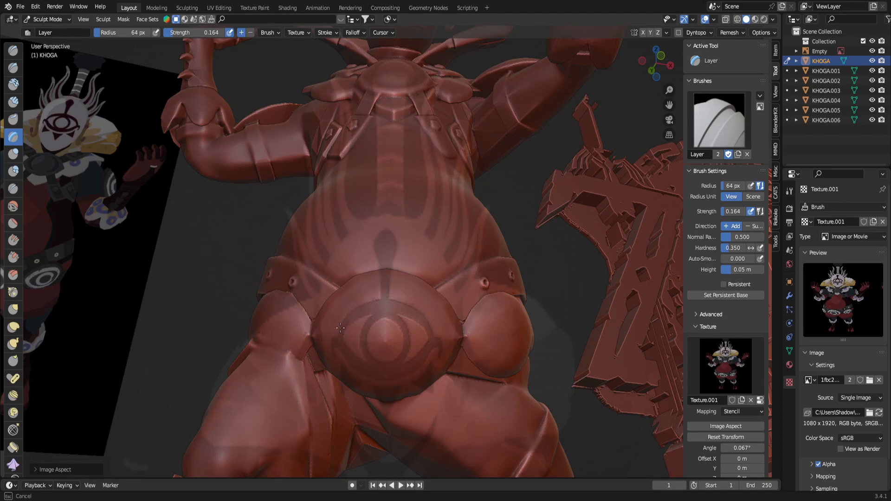
mouse_move(425, 371)
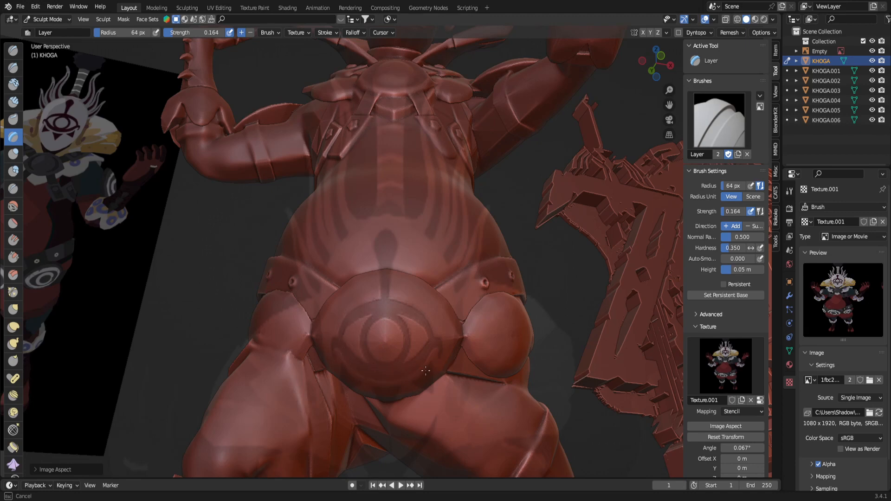
mouse_move(399, 354)
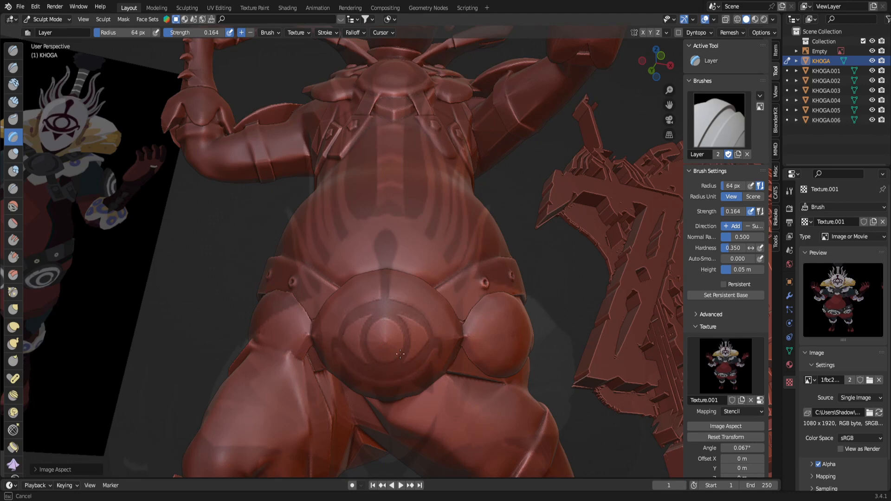
mouse_move(383, 288)
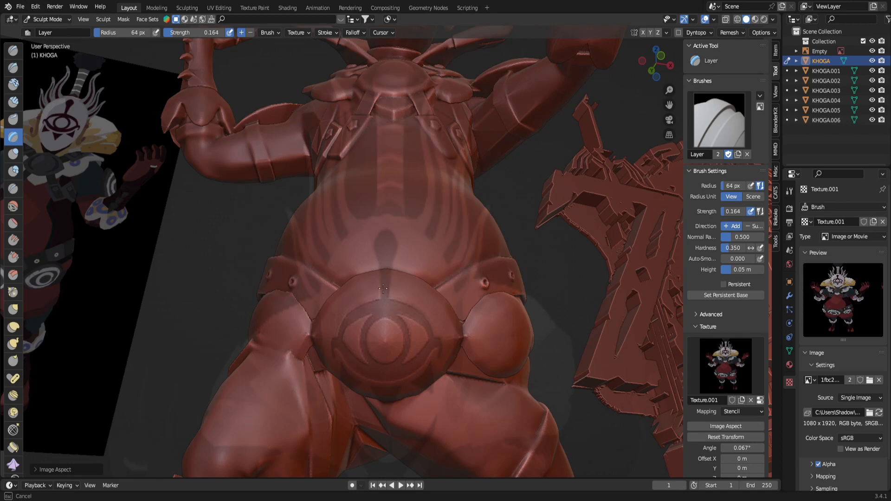
mouse_move(384, 353)
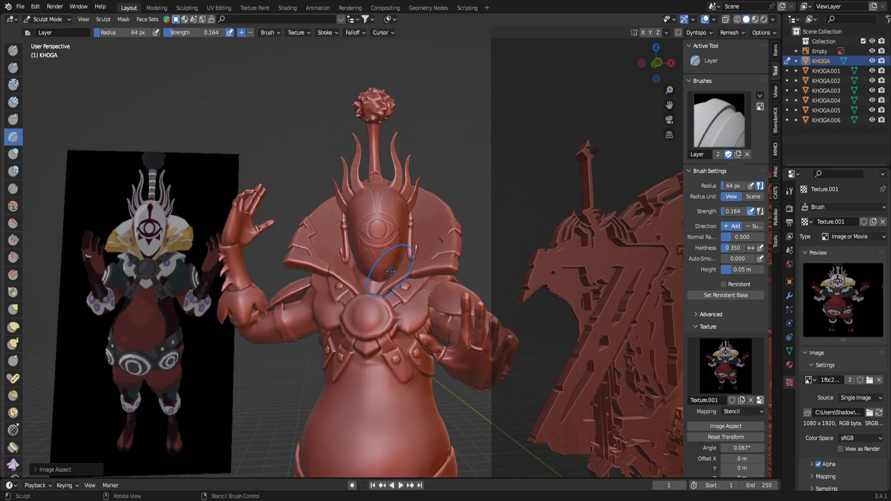
mouse_move(481, 291)
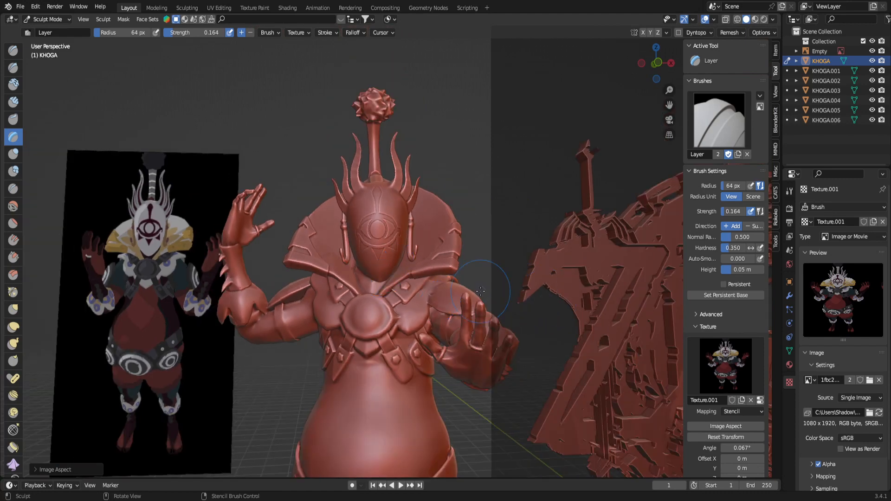
mouse_move(420, 289)
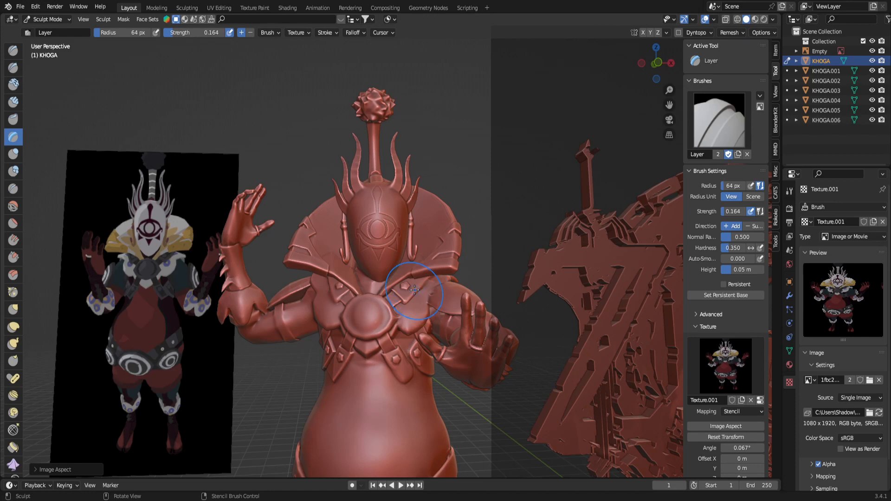
mouse_move(414, 290)
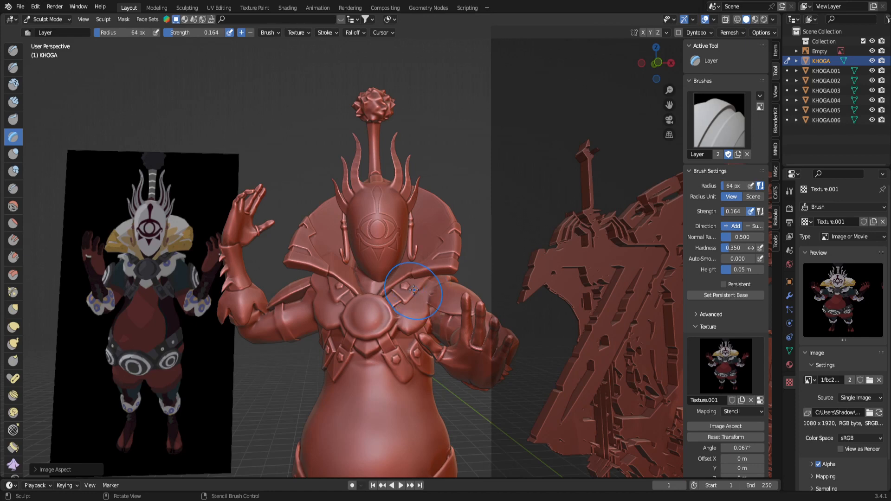
mouse_move(343, 260)
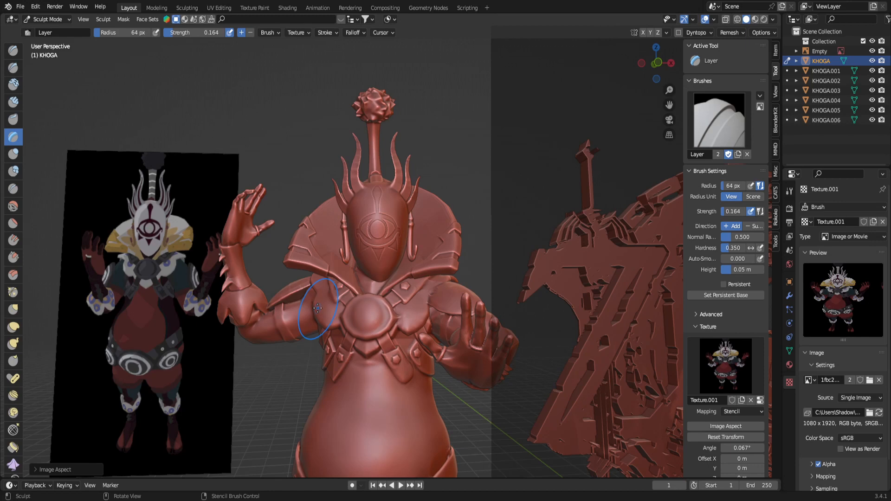
mouse_move(335, 265)
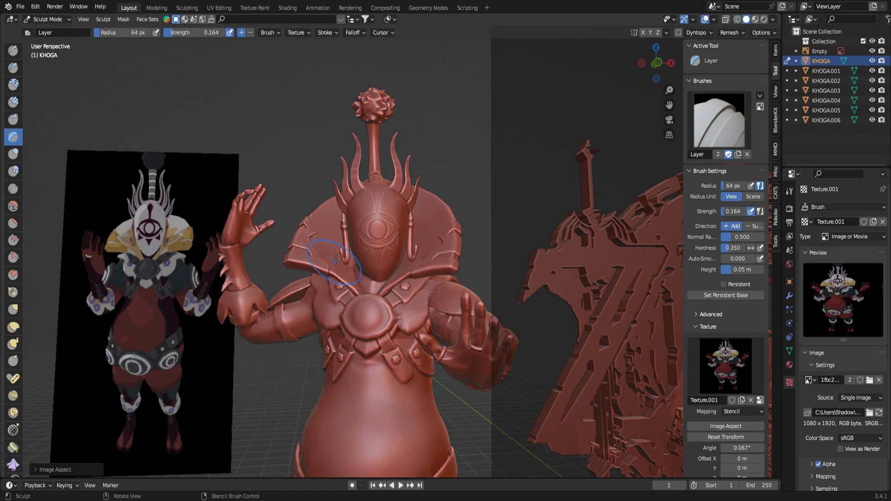